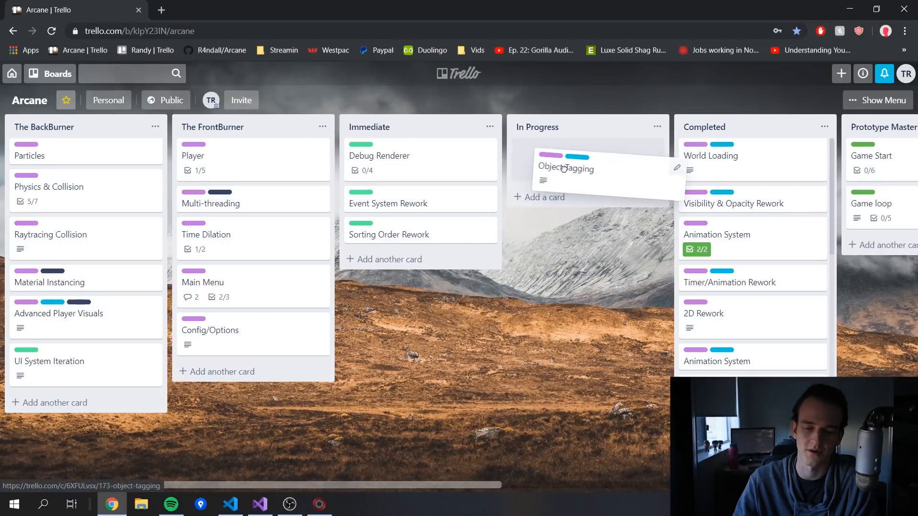
# Drop the Object tagging card into the In Progress list.
pyautogui.click(565, 169)
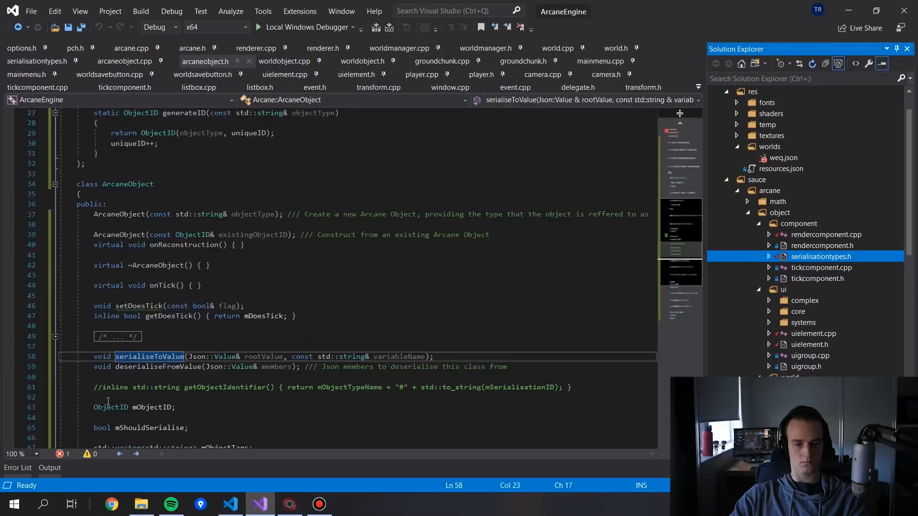
# Save arcaneobject.h with the serialise and deserialise declarations in place.
pyautogui.click(284, 61)
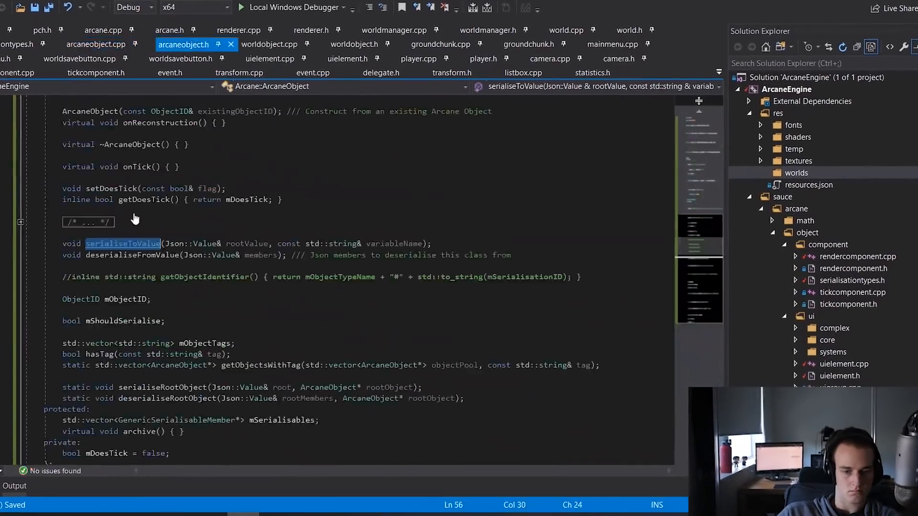
# Switch the editor to arcane.cpp showing the static ObjectID counter globals.
pyautogui.click(131, 48)
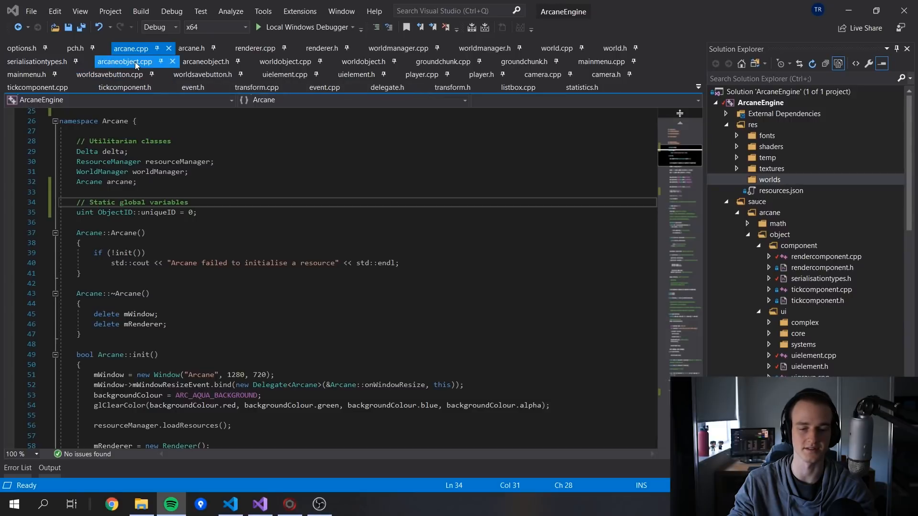